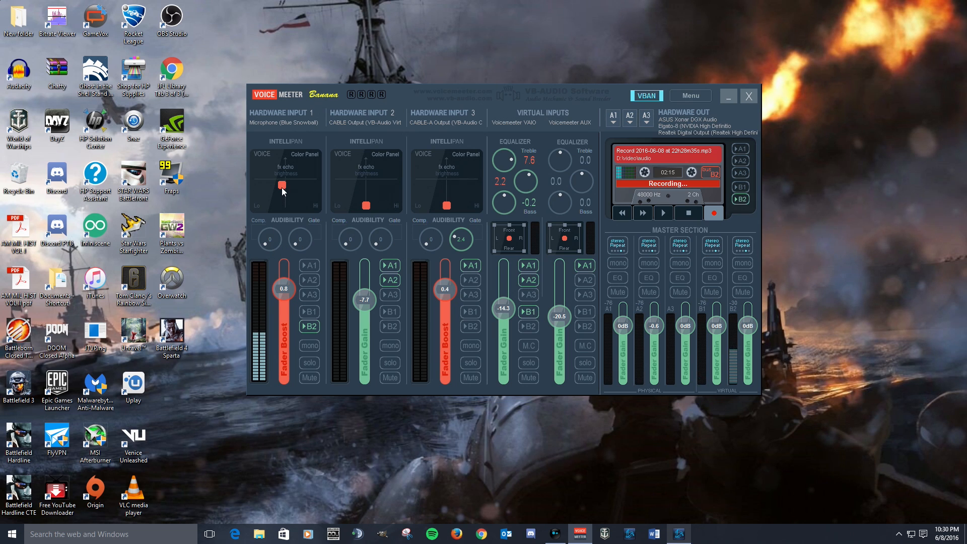
pyautogui.moveTo(282, 197)
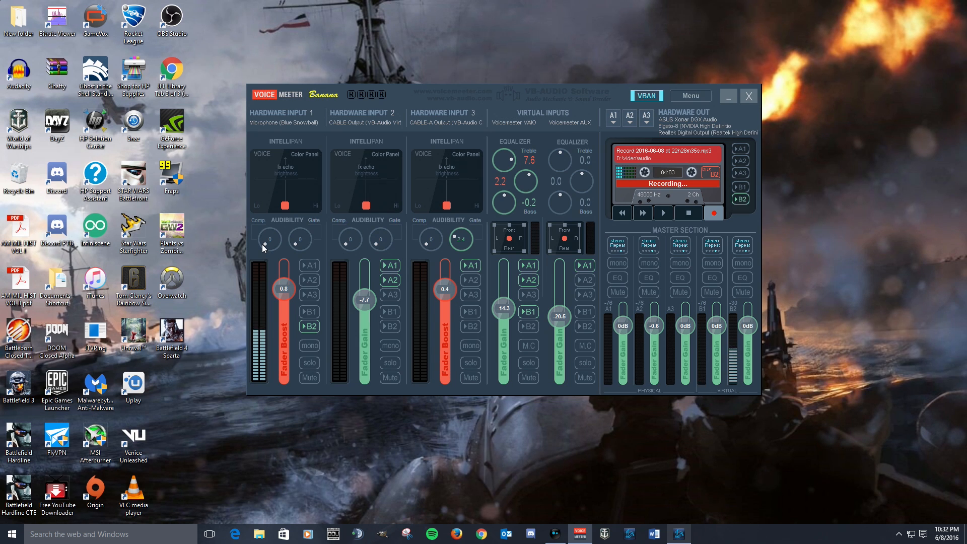
# Raise the Hardware Input 1 compressor knob to about 4.4.
pyautogui.moveTo(268, 240); pyautogui.dragTo(268, 232)
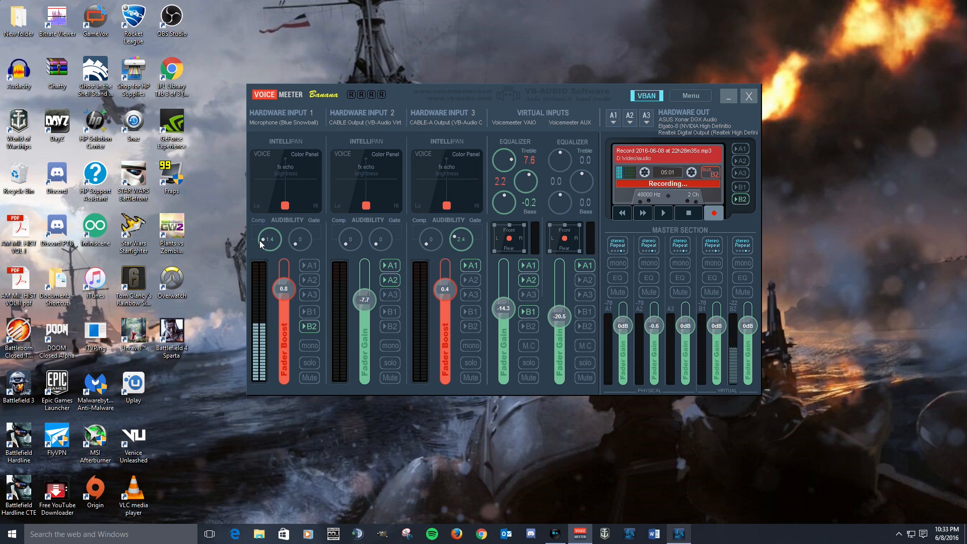
pyautogui.moveTo(271, 247)
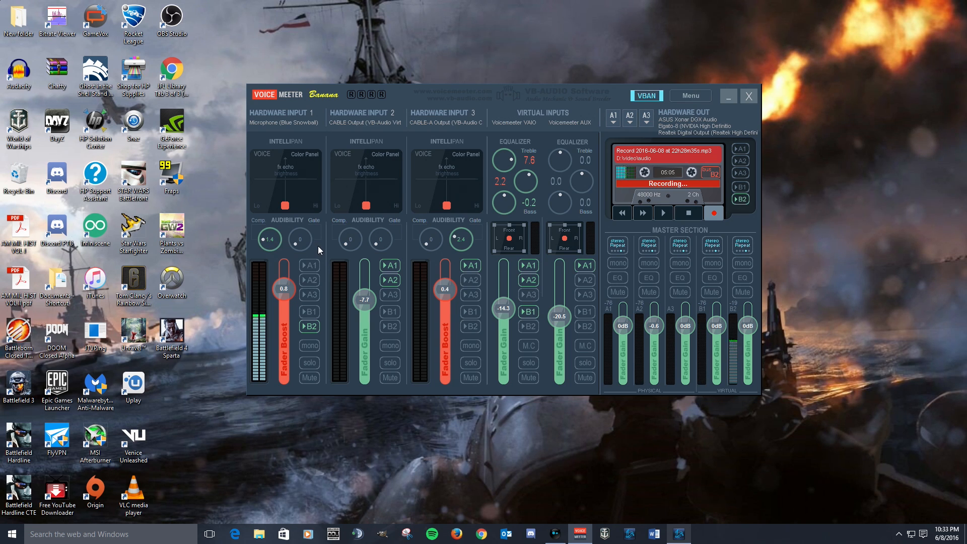
pyautogui.moveTo(302, 235)
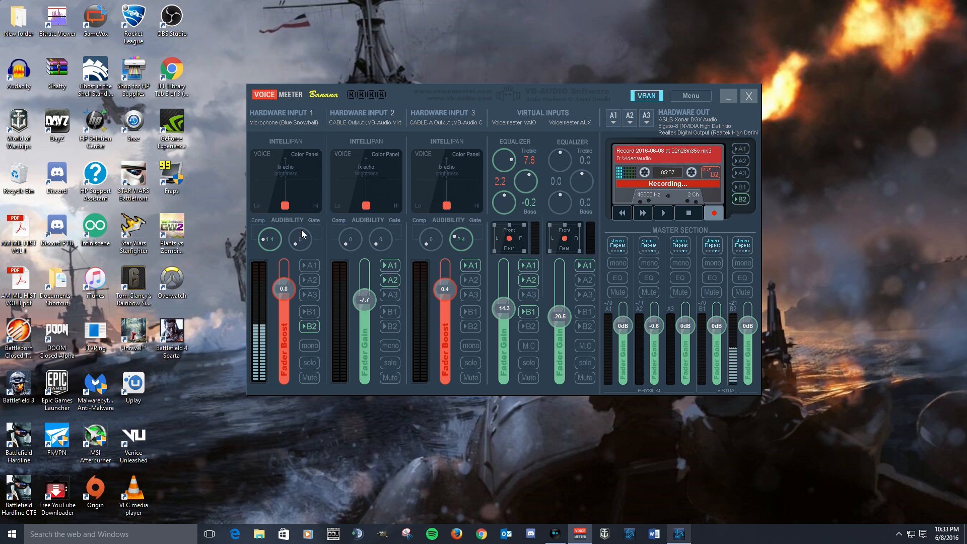
pyautogui.moveTo(297, 245)
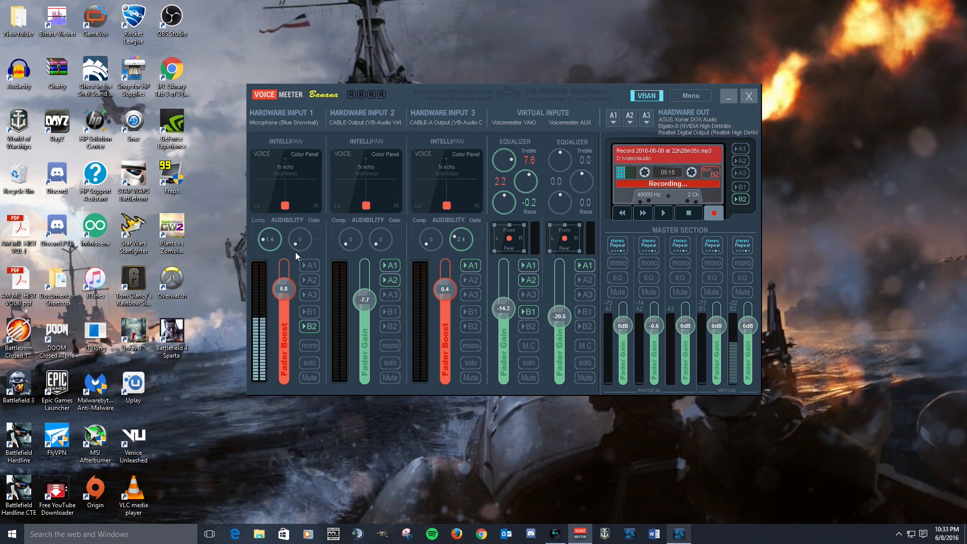
pyautogui.moveTo(296, 248)
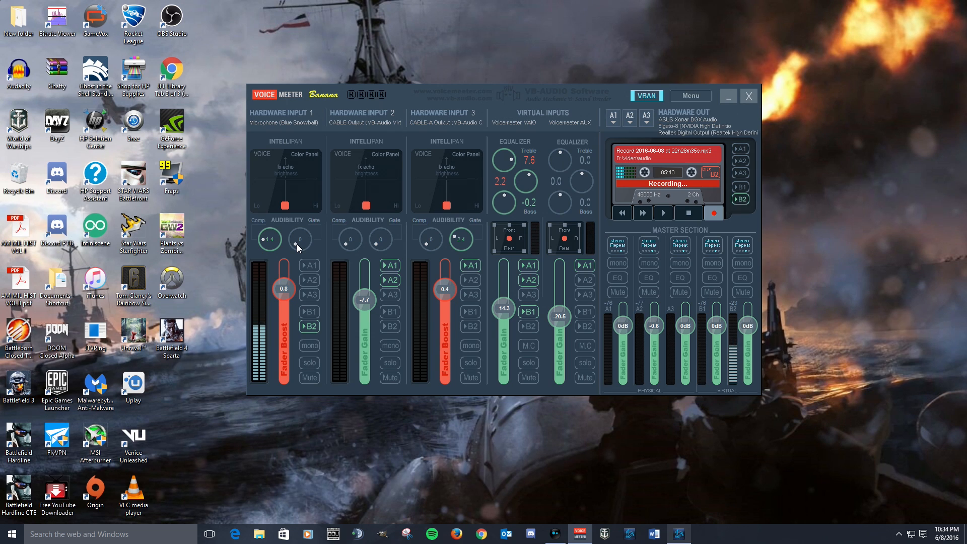
pyautogui.moveTo(321, 230)
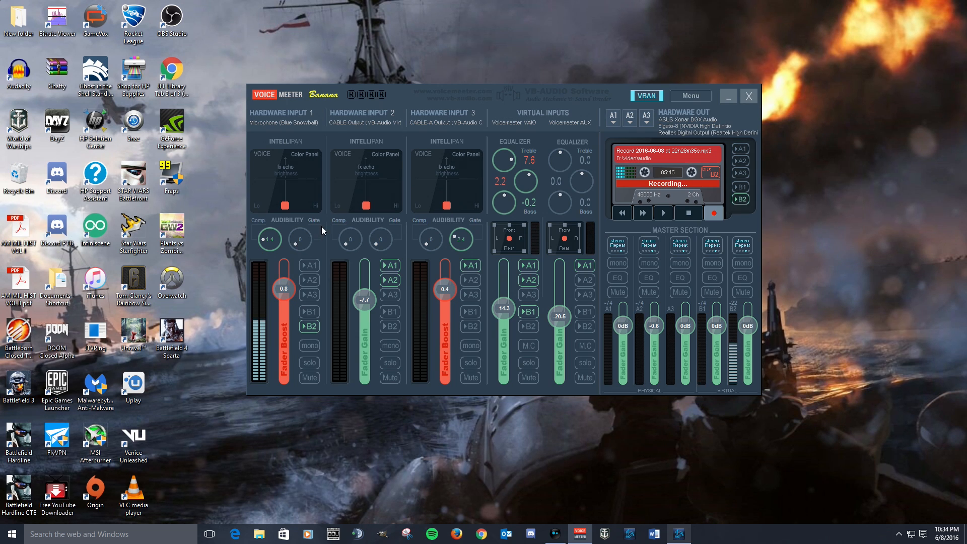
pyautogui.moveTo(301, 251)
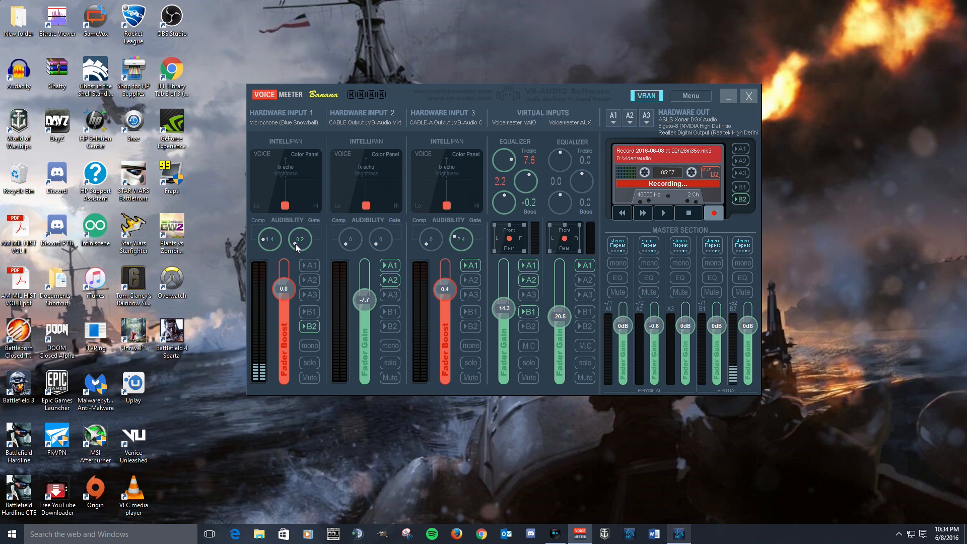
# Raise the Hardware Input 1 gate knob to about 8.6.
pyautogui.moveTo(299, 240); pyautogui.dragTo(300, 232)
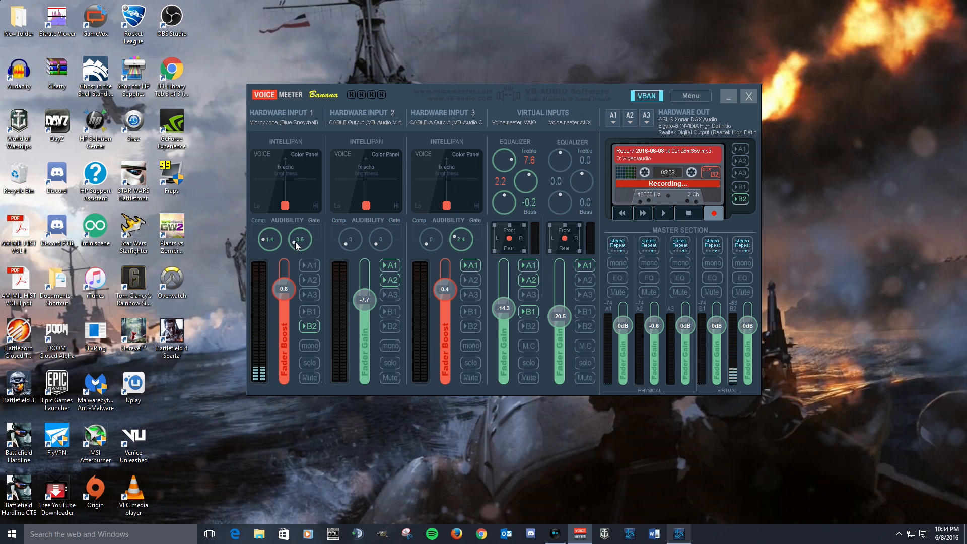
pyautogui.moveTo(300, 240); pyautogui.dragTo(300, 235)
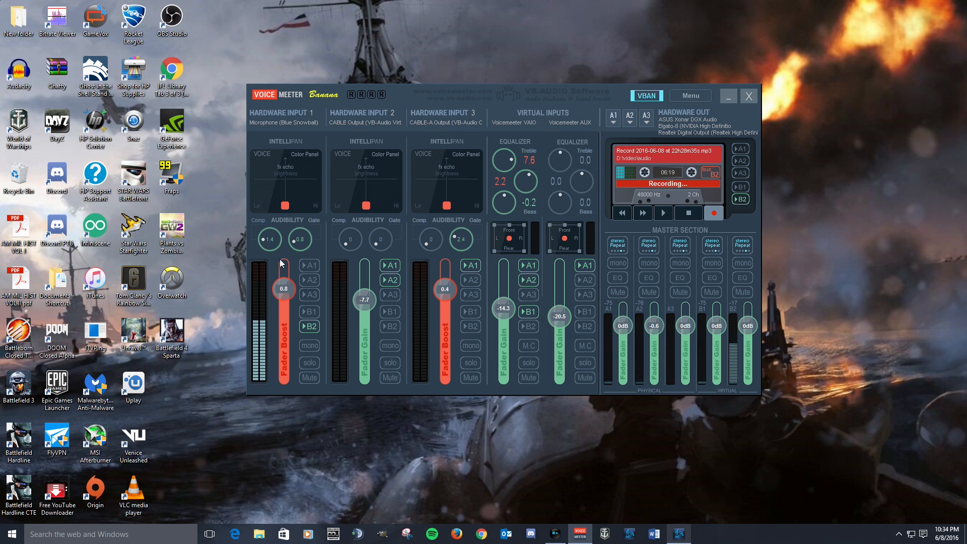
pyautogui.moveTo(299, 232)
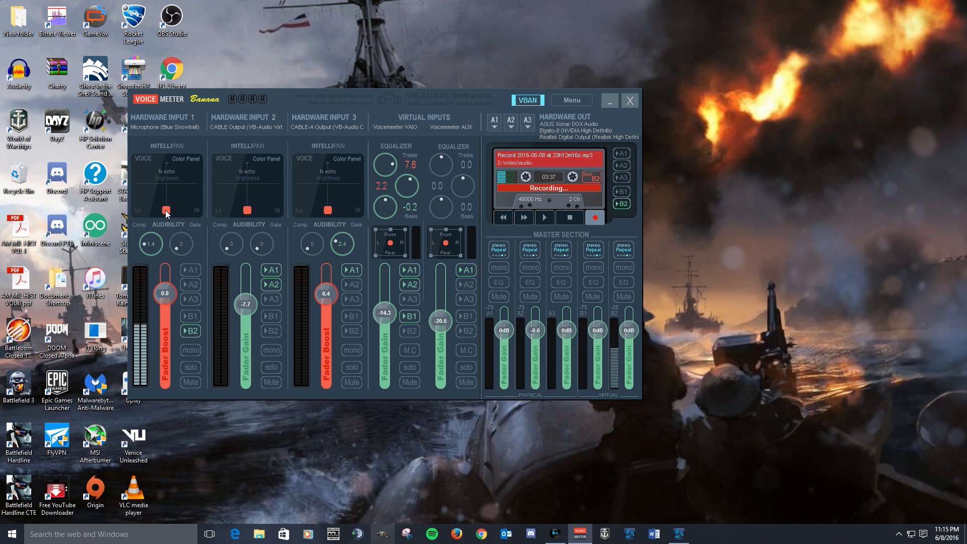
pyautogui.moveTo(166, 194)
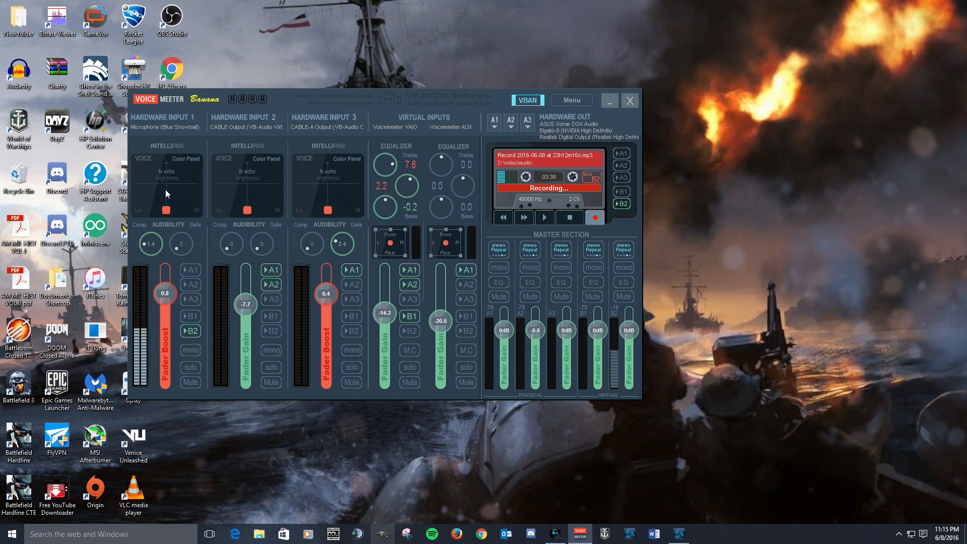
pyautogui.moveTo(168, 163)
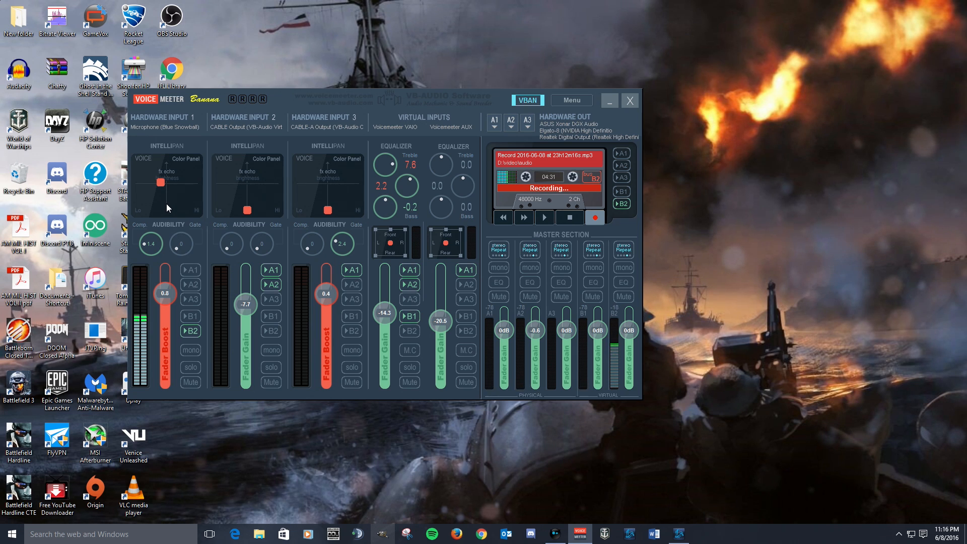
pyautogui.moveTo(163, 235)
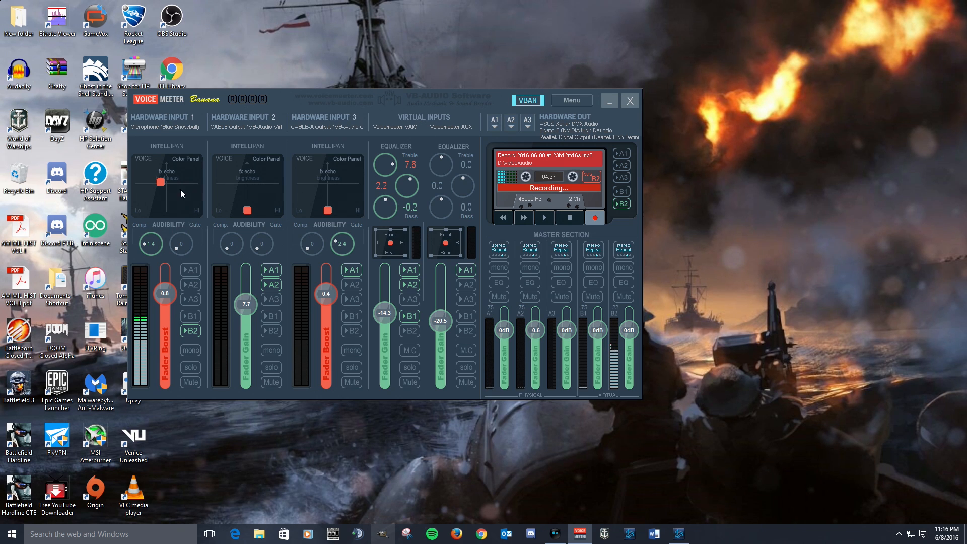
pyautogui.moveTo(174, 187)
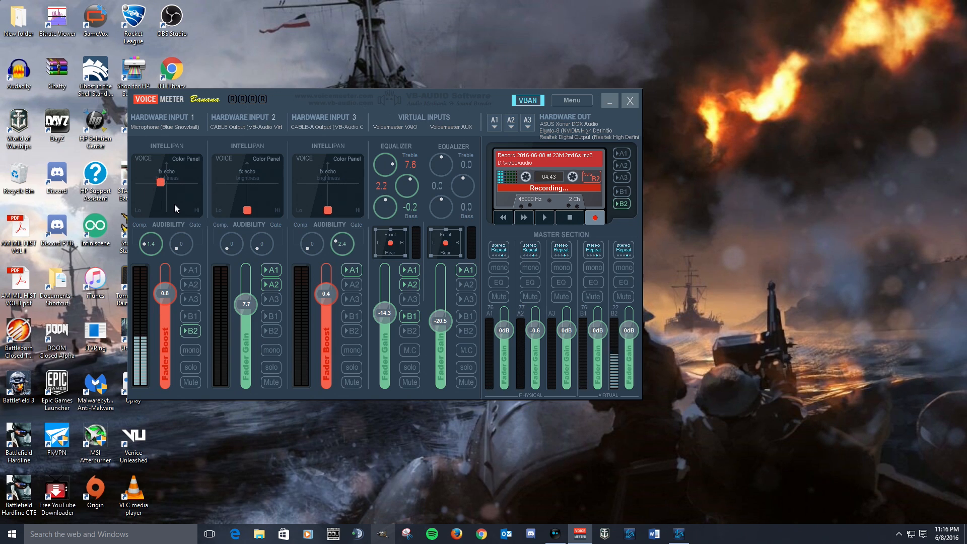
pyautogui.moveTo(184, 204)
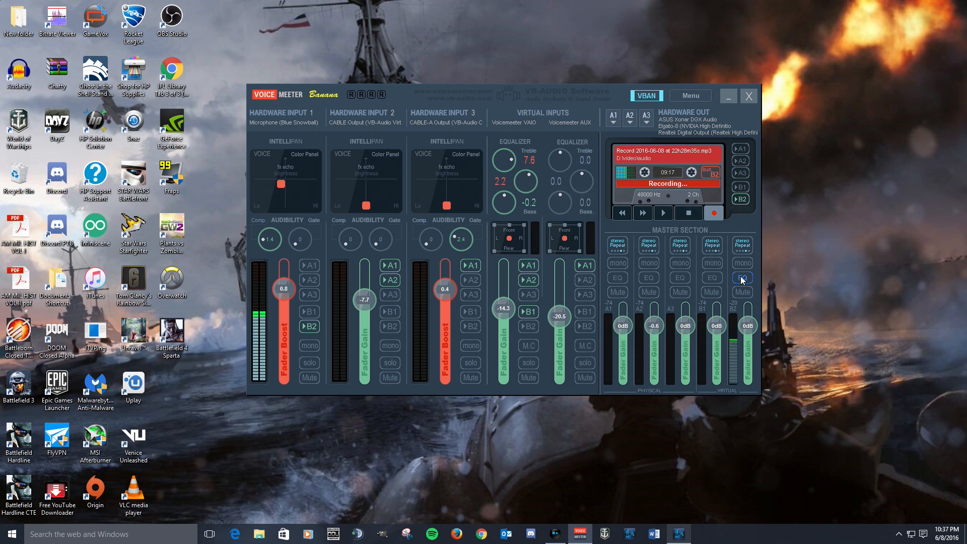
# Bring up the EQPro-G6 equalizer for virtual bus B2.
pyautogui.click(742, 278)
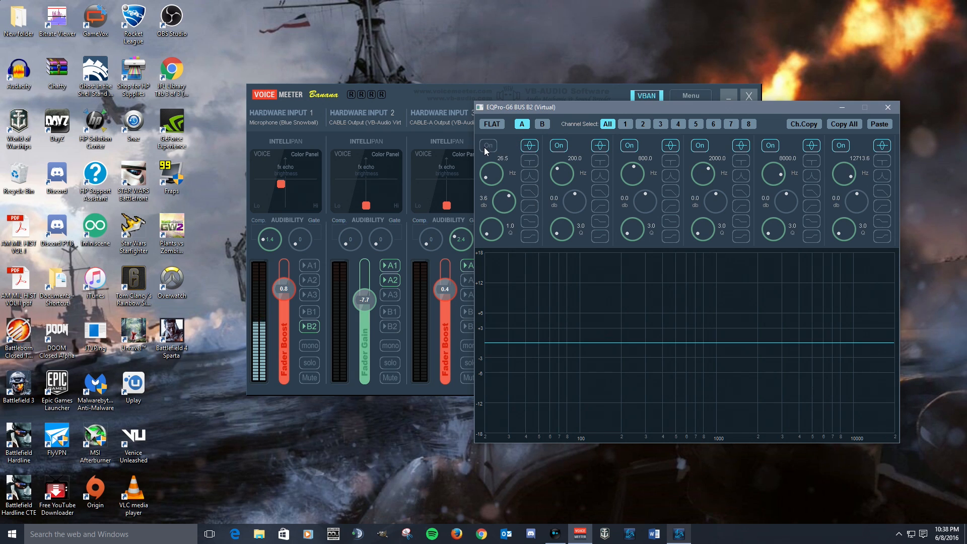
# Enable band 1 of the B2 equalizer at 26.5 Hz.
pyautogui.click(488, 145)
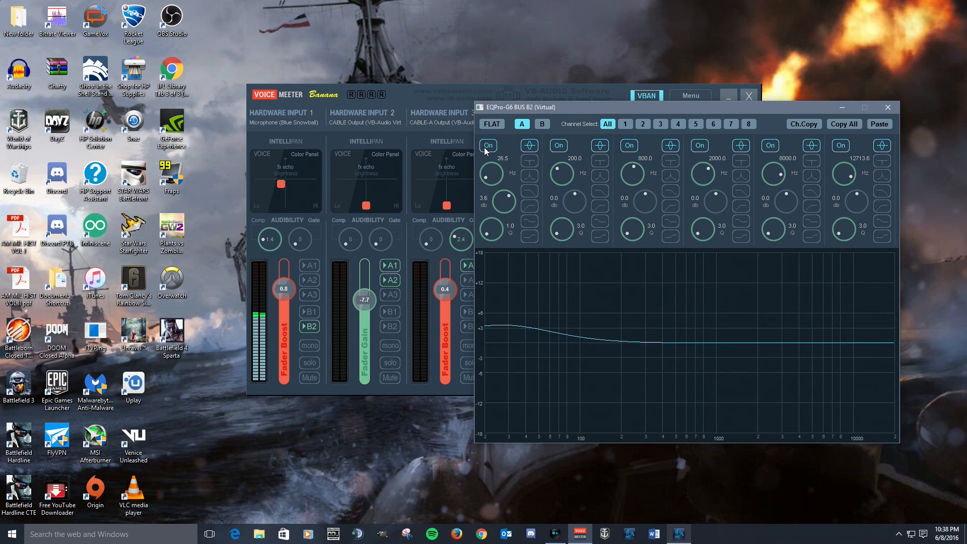
pyautogui.moveTo(592, 353)
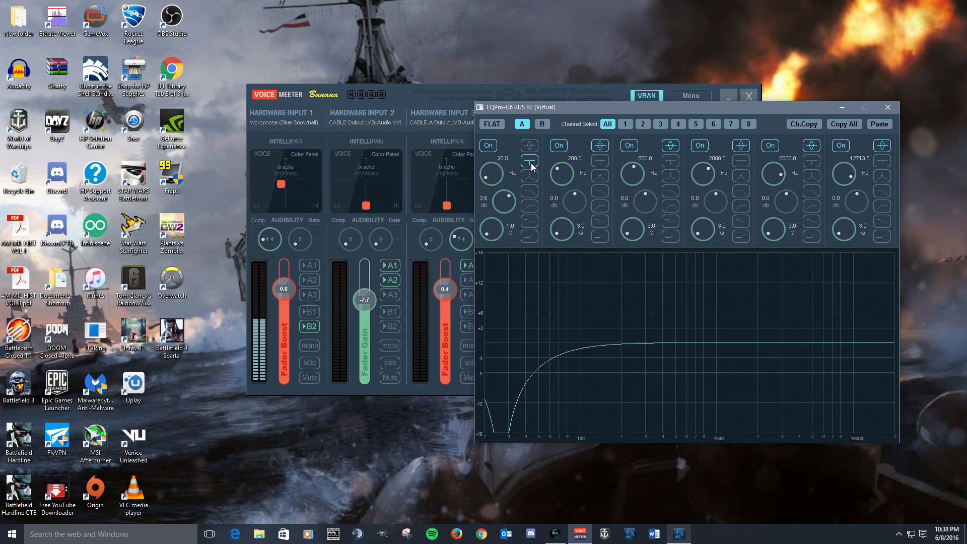
# Switch band 1 back to a low-shelf filter, restoring the 3.6 dB bass boost.
pyautogui.click(529, 157)
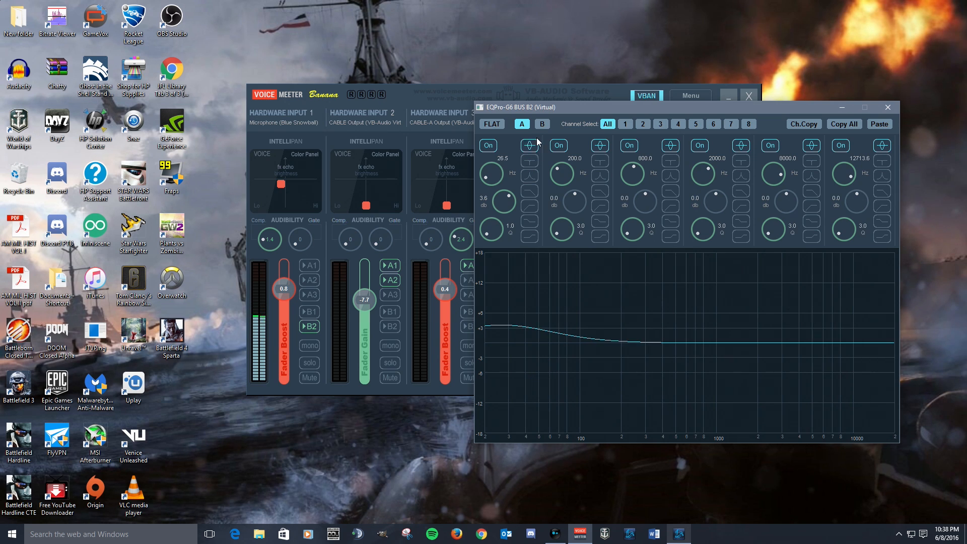
pyautogui.moveTo(526, 171)
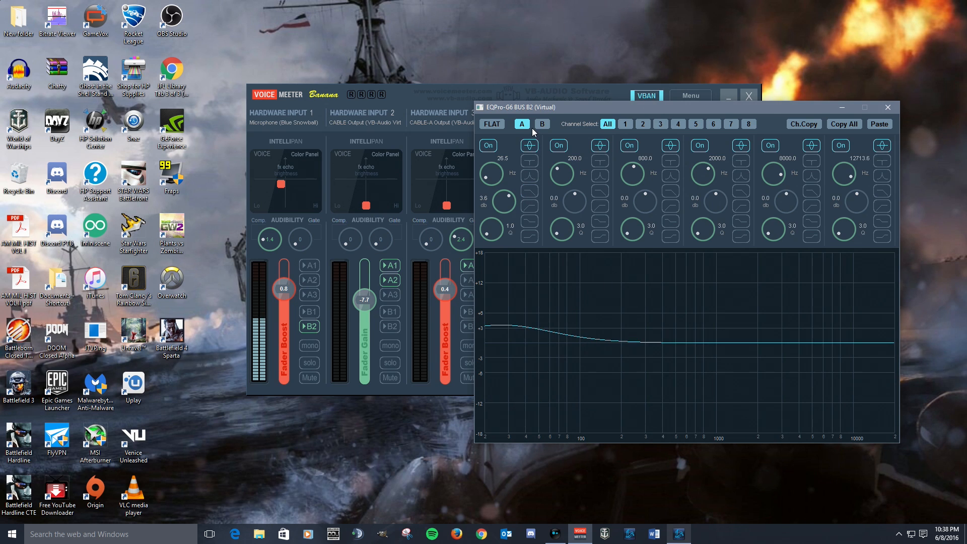
pyautogui.moveTo(524, 259)
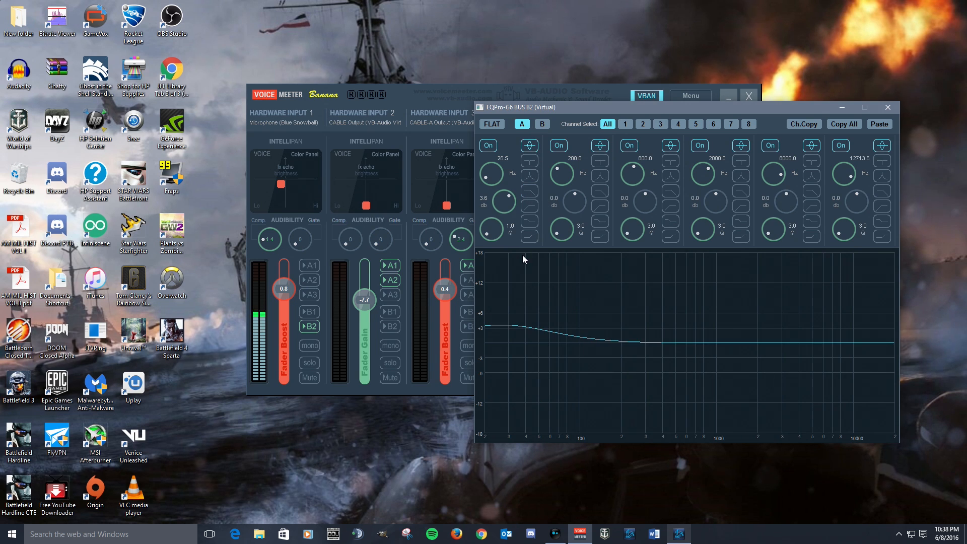
pyautogui.moveTo(537, 139)
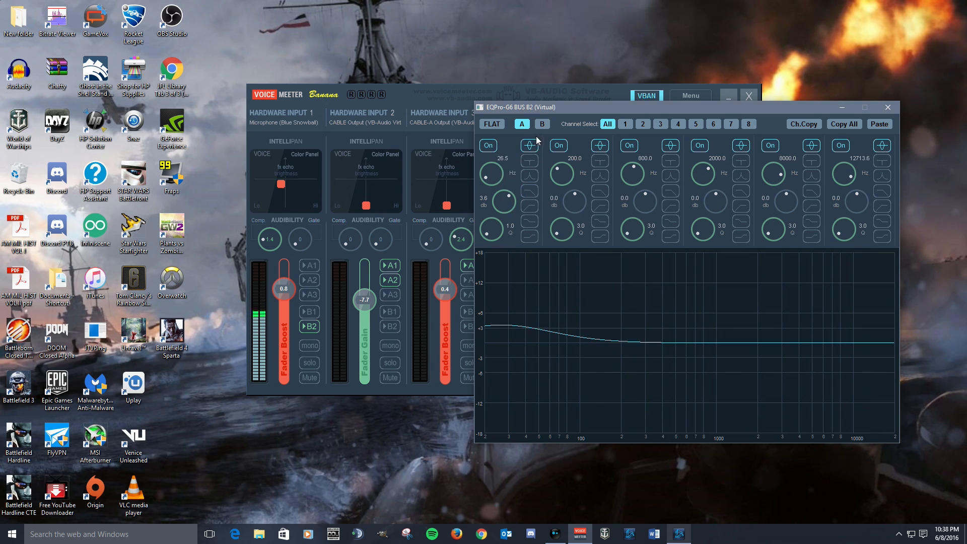
pyautogui.moveTo(521, 165)
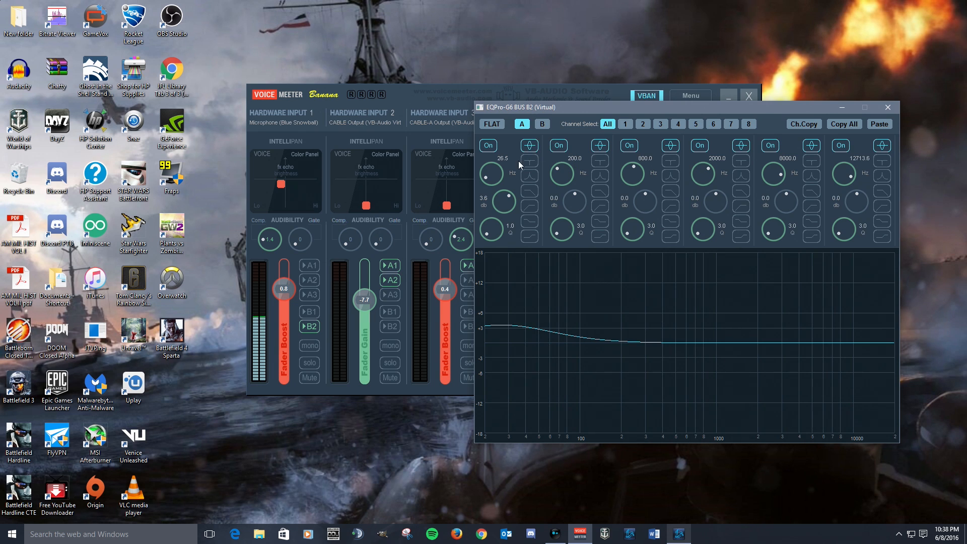
pyautogui.moveTo(500, 194)
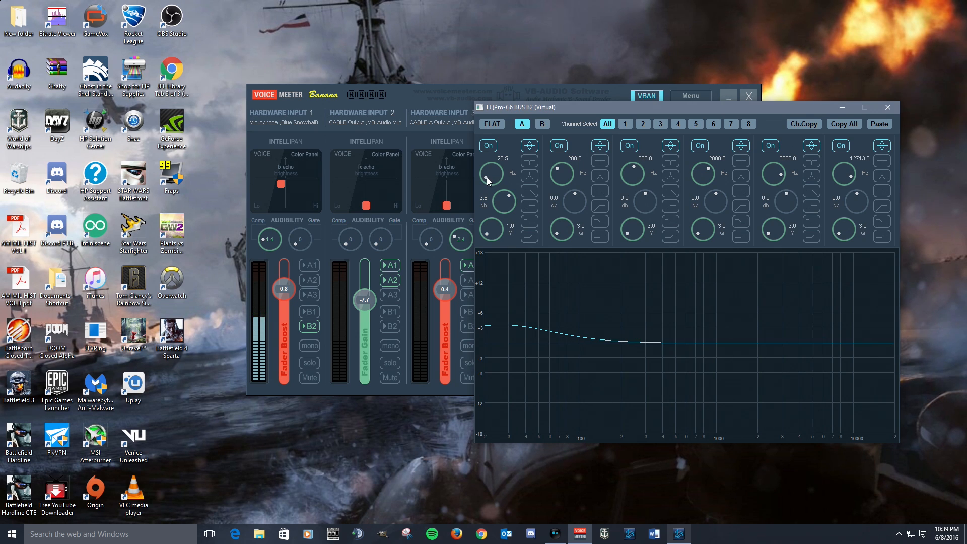
# Sweep band 1's frequency around 20-27 Hz, then settle it at 40 Hz with Q 1.4.
pyautogui.moveTo(491, 172); pyautogui.dragTo(488, 185)
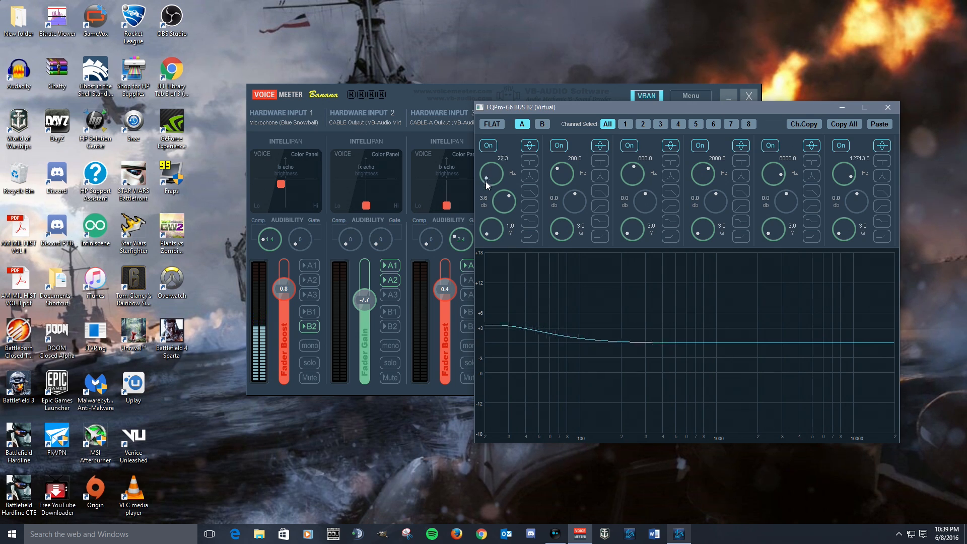
pyautogui.moveTo(490, 173); pyautogui.dragTo(497, 154)
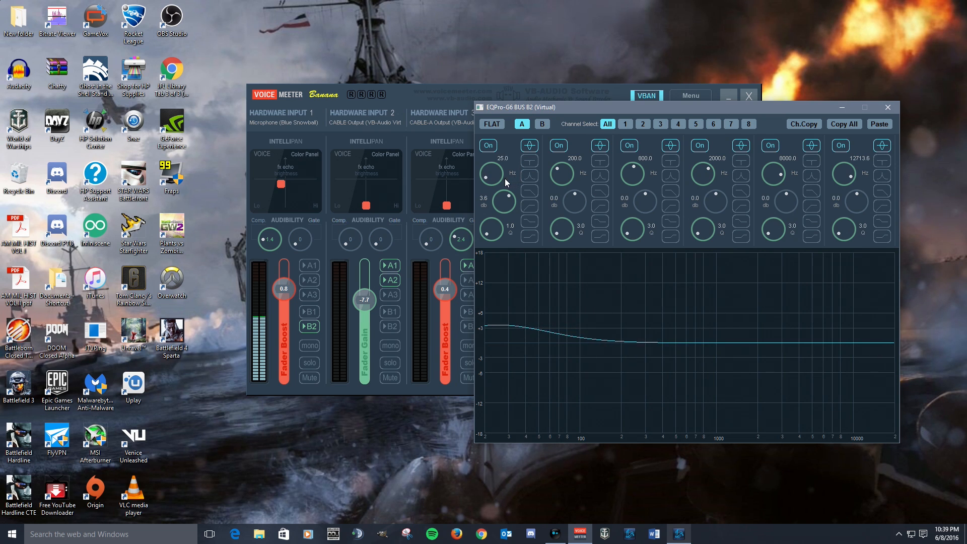
pyautogui.moveTo(491, 173); pyautogui.dragTo(491, 180)
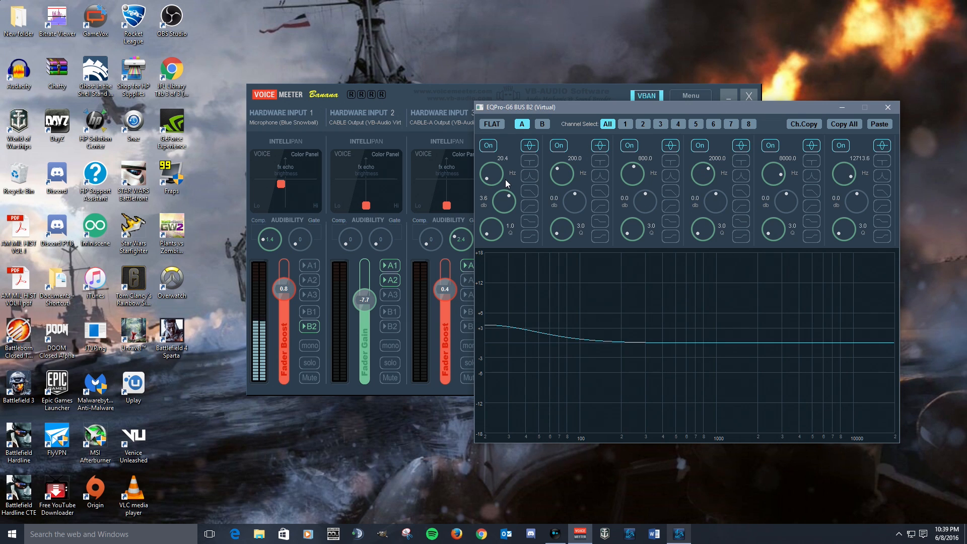
pyautogui.moveTo(490, 173); pyautogui.dragTo(488, 169)
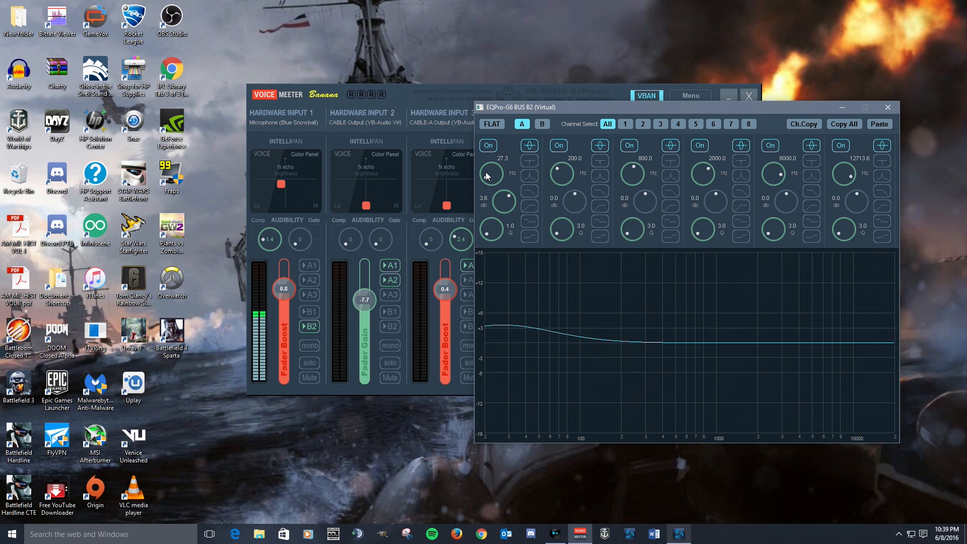
pyautogui.moveTo(490, 172); pyautogui.dragTo(491, 166)
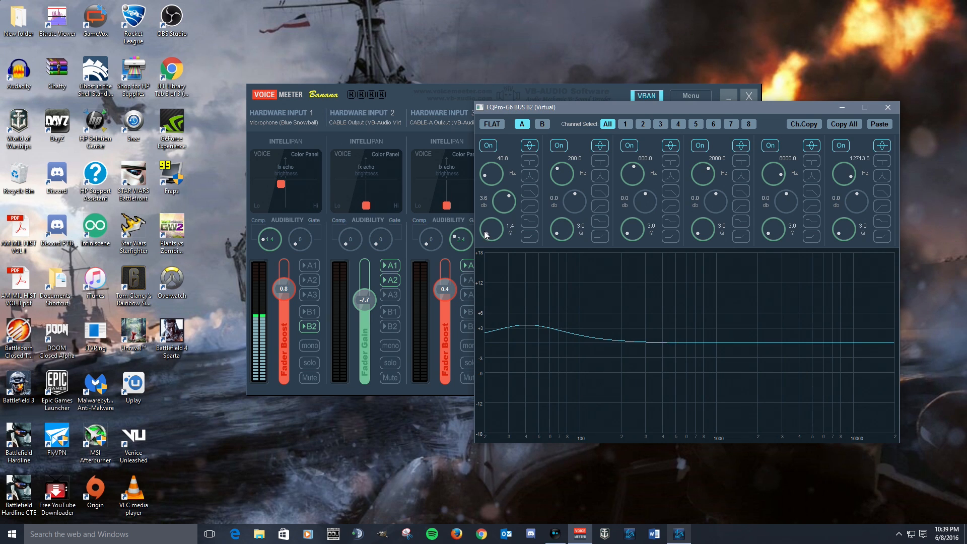
# Try band 1 Q at 5.6 and 2.2, then return it to a broad 1.0.
pyautogui.moveTo(492, 230); pyautogui.dragTo(492, 218)
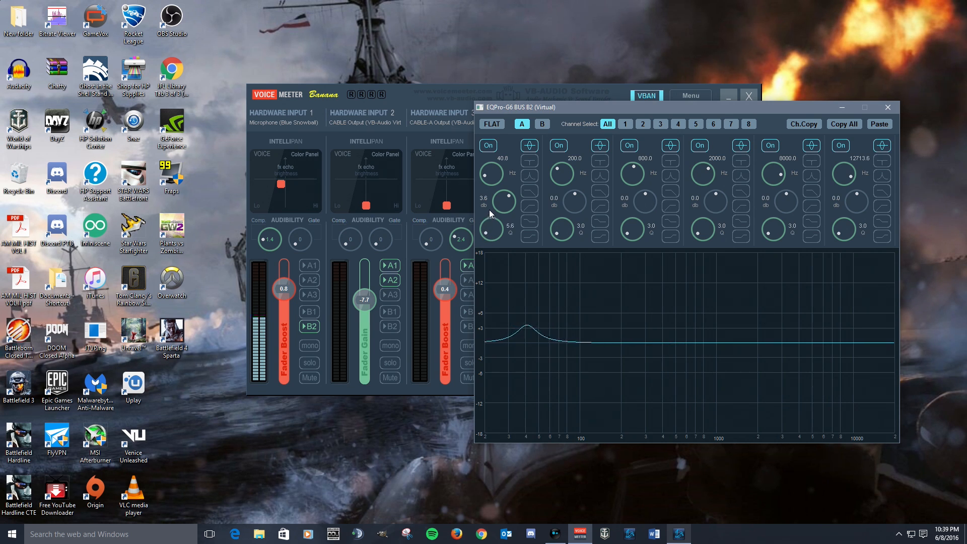
pyautogui.moveTo(491, 231); pyautogui.dragTo(491, 241)
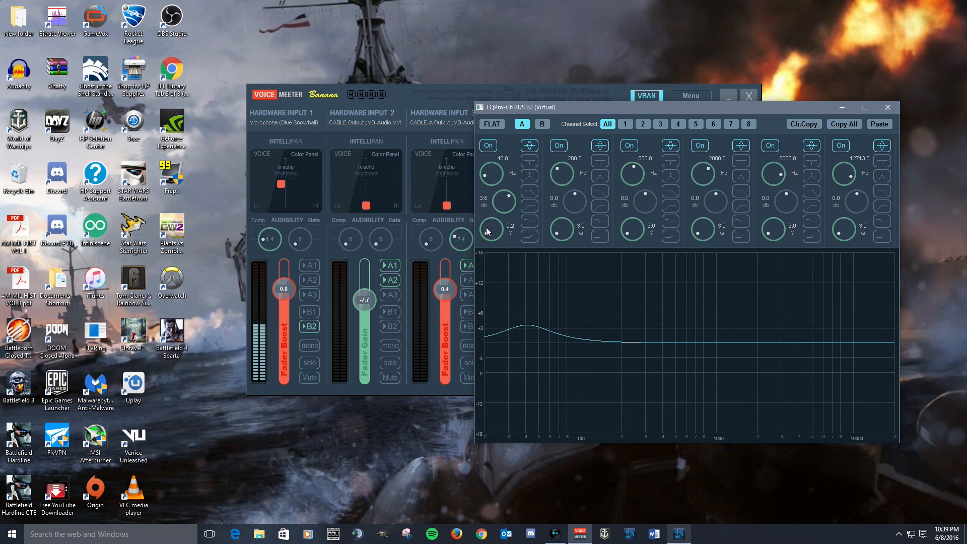
pyautogui.moveTo(490, 230); pyautogui.dragTo(490, 240)
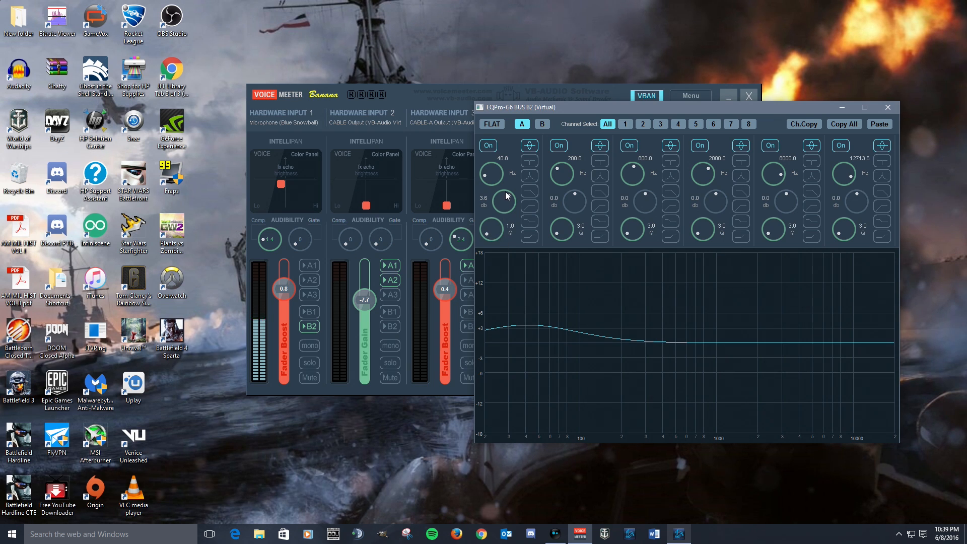
pyautogui.moveTo(488, 179)
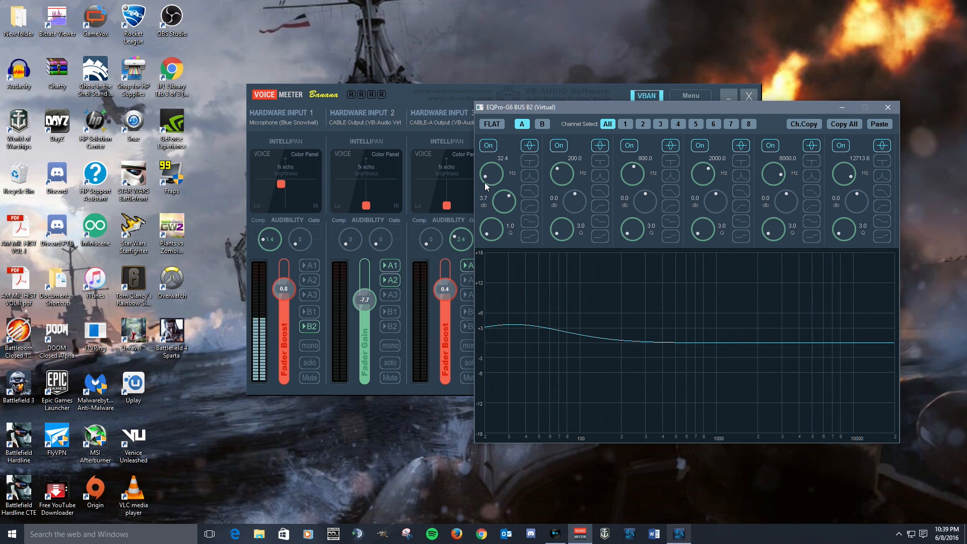
# Move band 1 down to 25 Hz and raise its boost above 4 dB.
pyautogui.moveTo(490, 172); pyautogui.dragTo(491, 185)
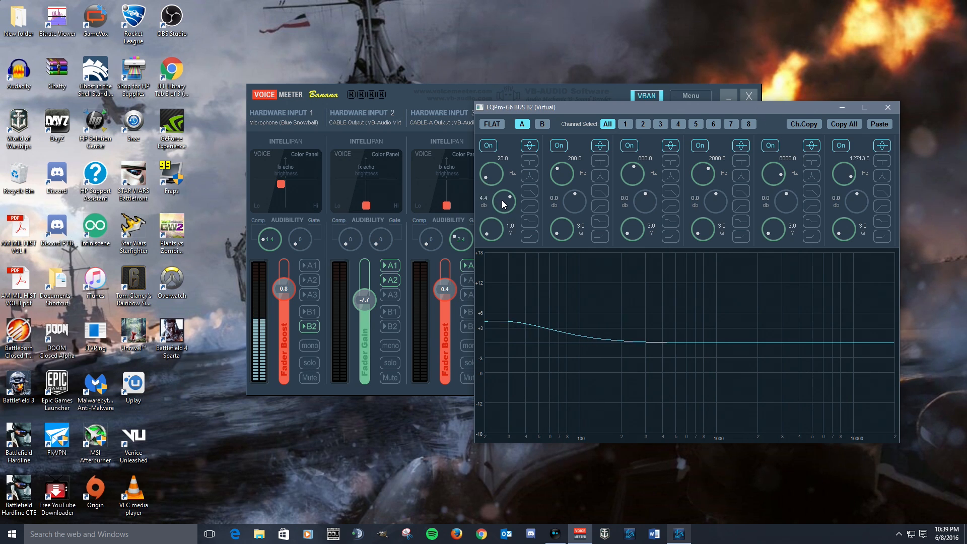
pyautogui.moveTo(490, 200); pyautogui.dragTo(503, 194)
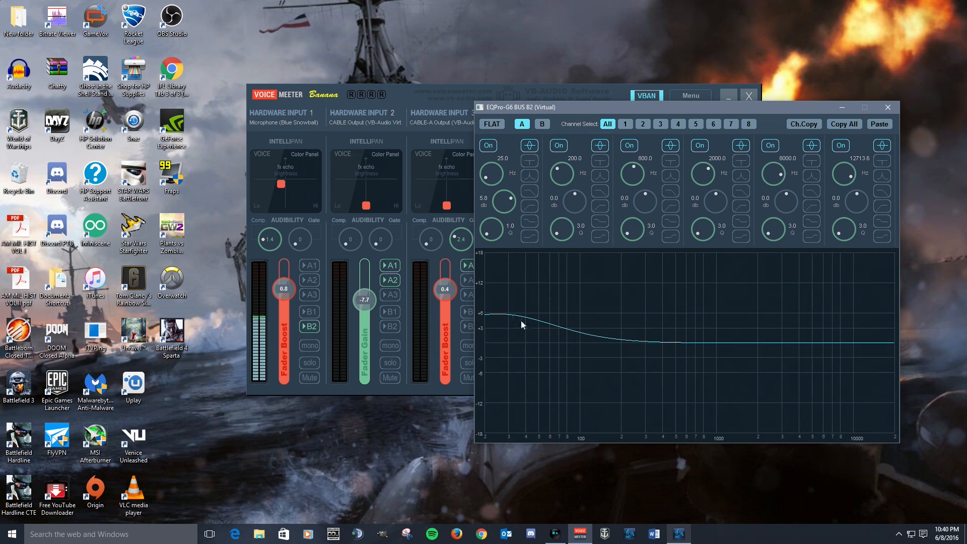
pyautogui.moveTo(674, 337)
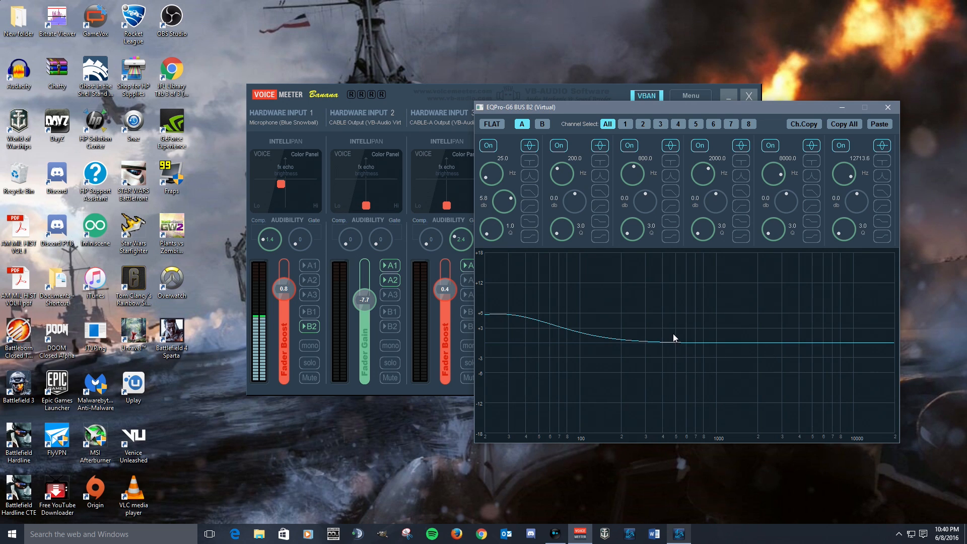
pyautogui.moveTo(769, 344)
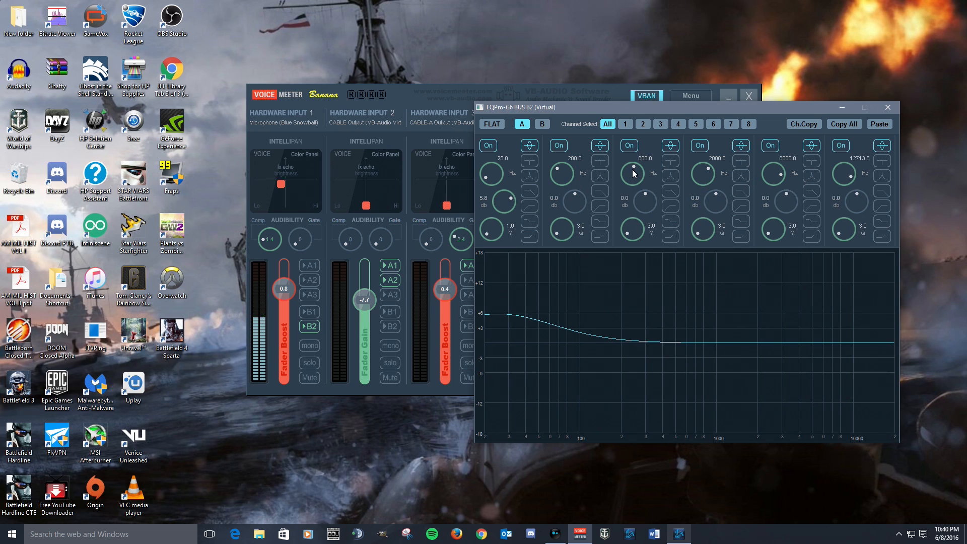
pyautogui.moveTo(731, 264)
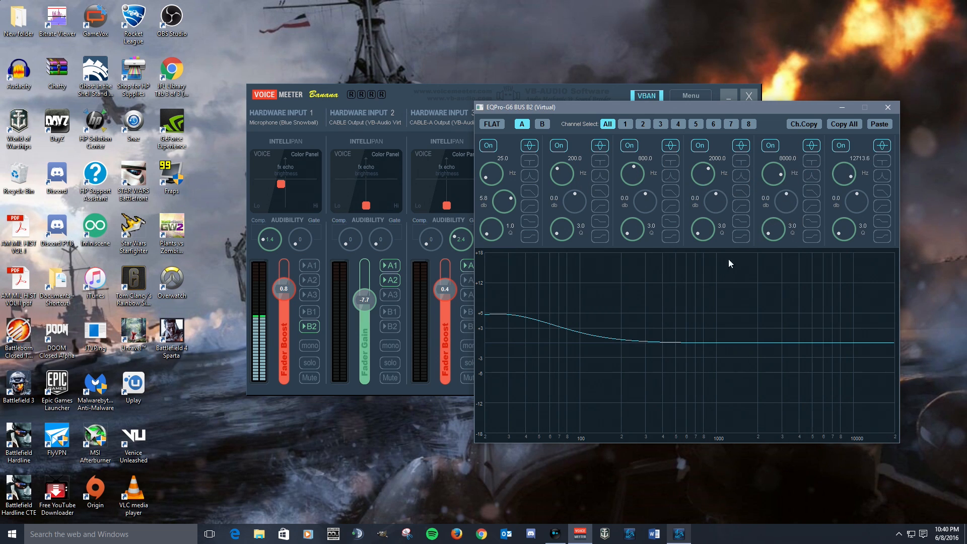
pyautogui.moveTo(707, 238)
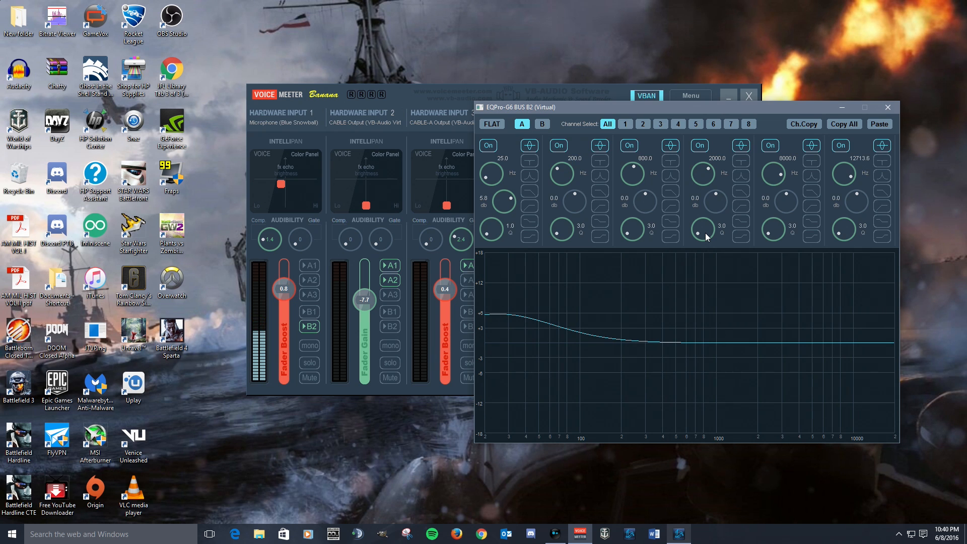
pyautogui.moveTo(697, 232)
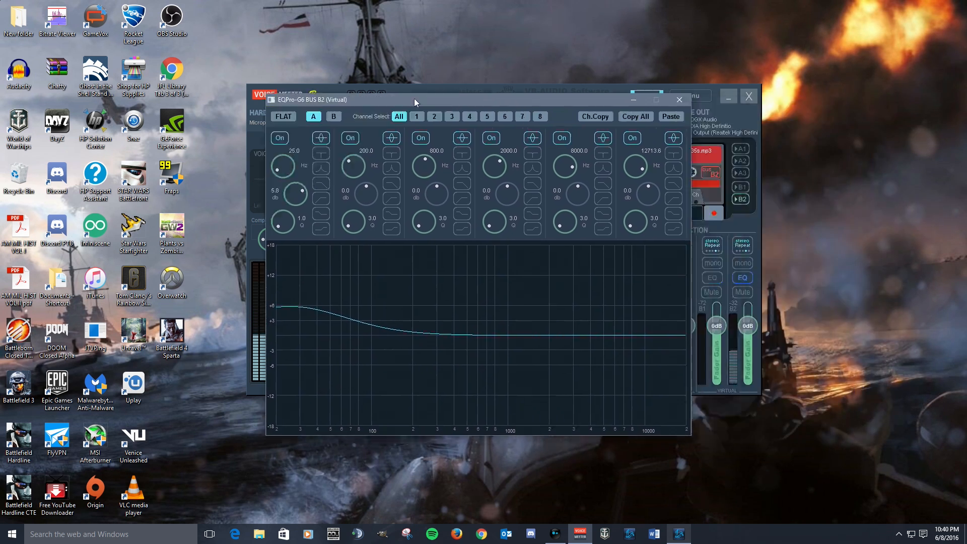
# Move the EQ window left to uncover the Master Section.
pyautogui.moveTo(413, 100); pyautogui.dragTo(332, 77)
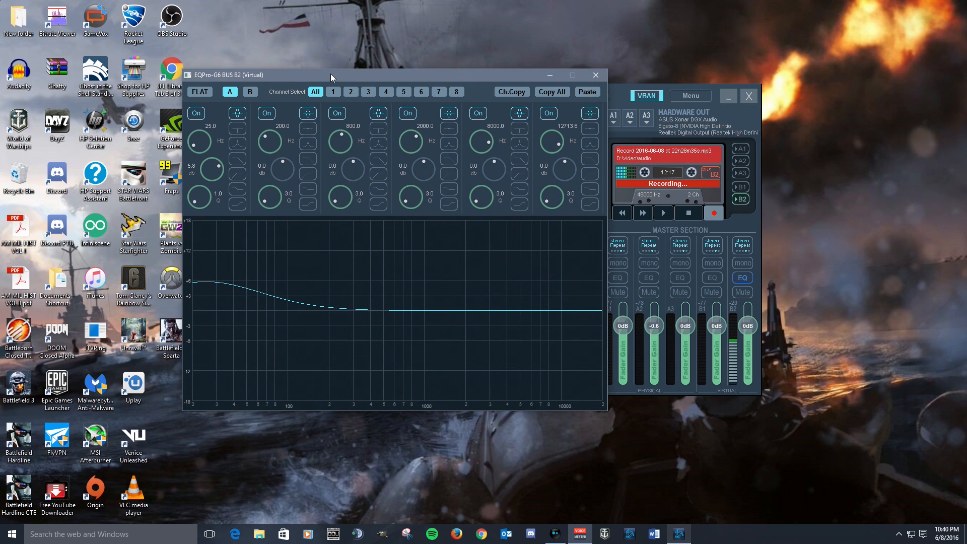